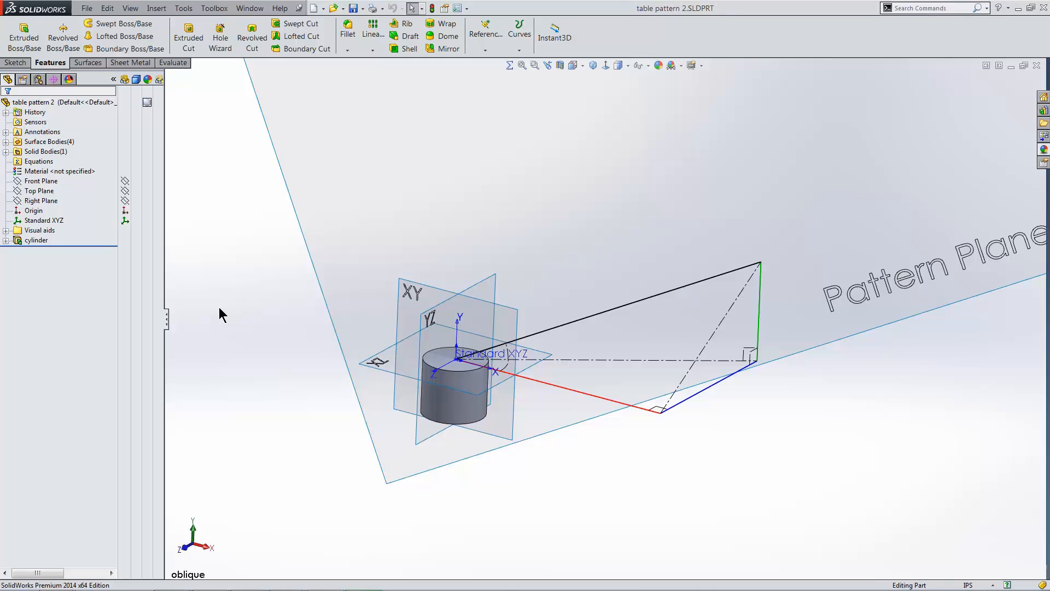
Step: Select the cylinder feature in the FeatureManager tree as the body to pattern
click(36, 239)
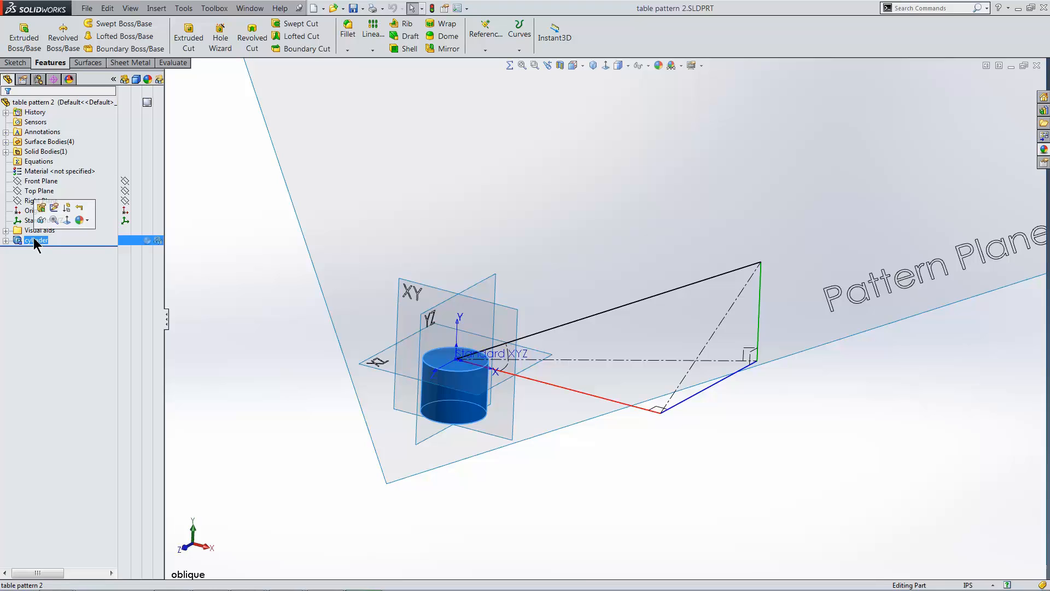
click(373, 35)
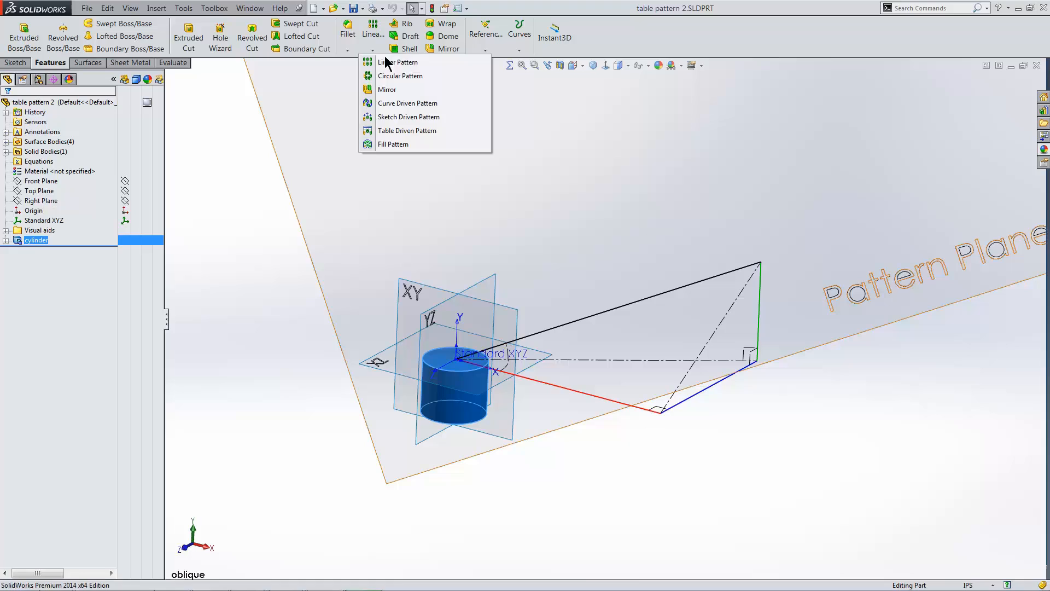
mouse_move(407, 130)
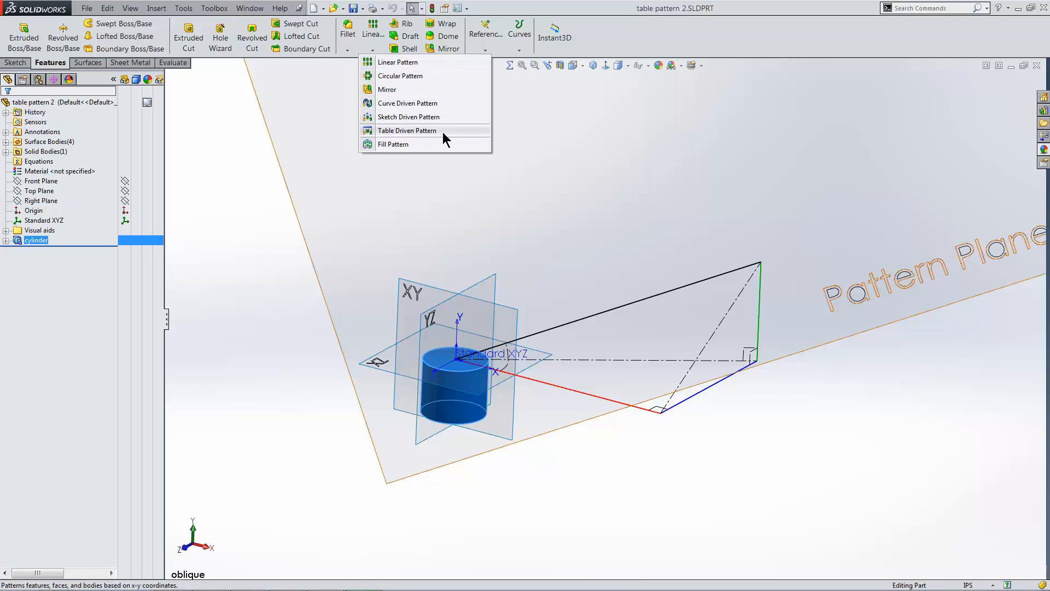
mouse_move(445, 141)
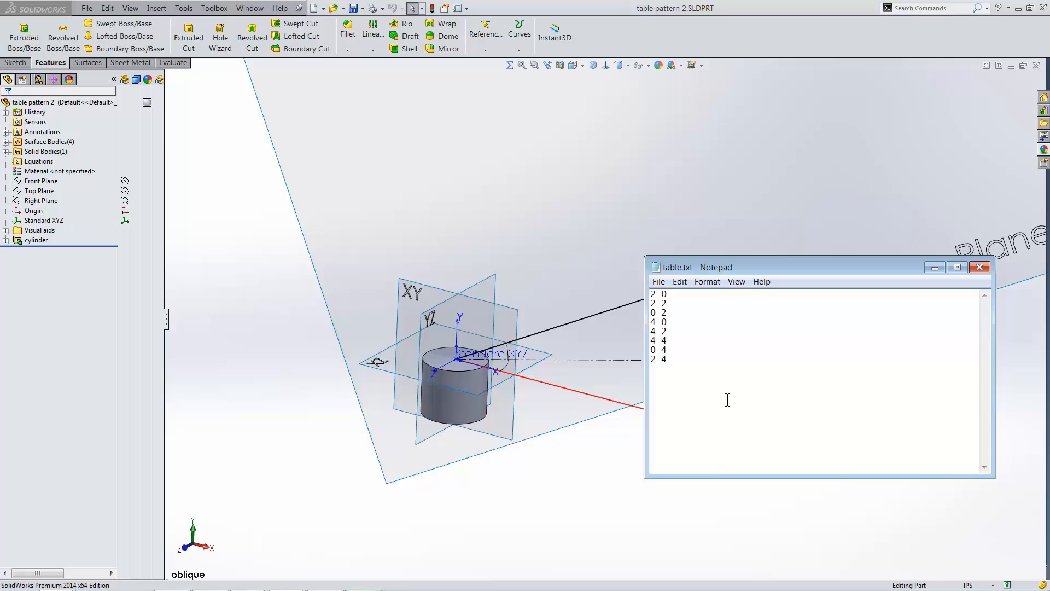
mouse_move(241, 262)
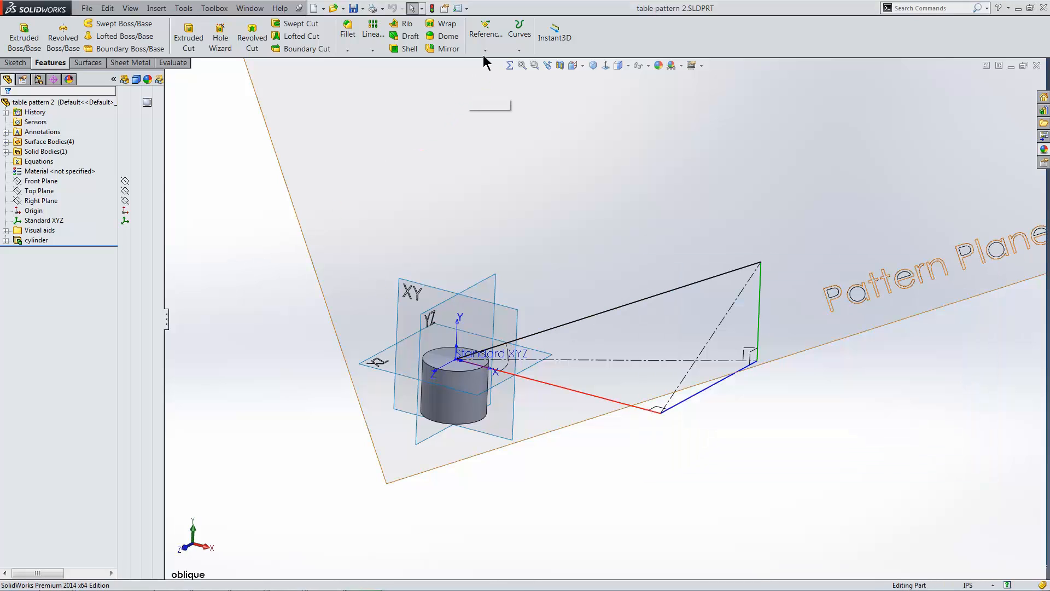
Step: Create Coordinate System1 at the cylinder's origin via Reference Geometry
click(484, 35)
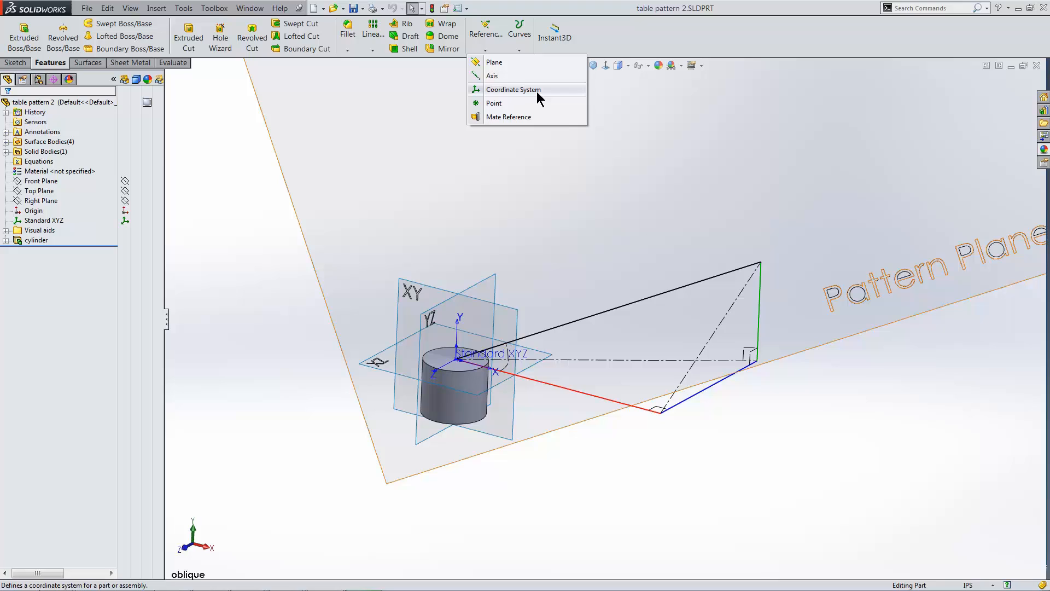
click(513, 89)
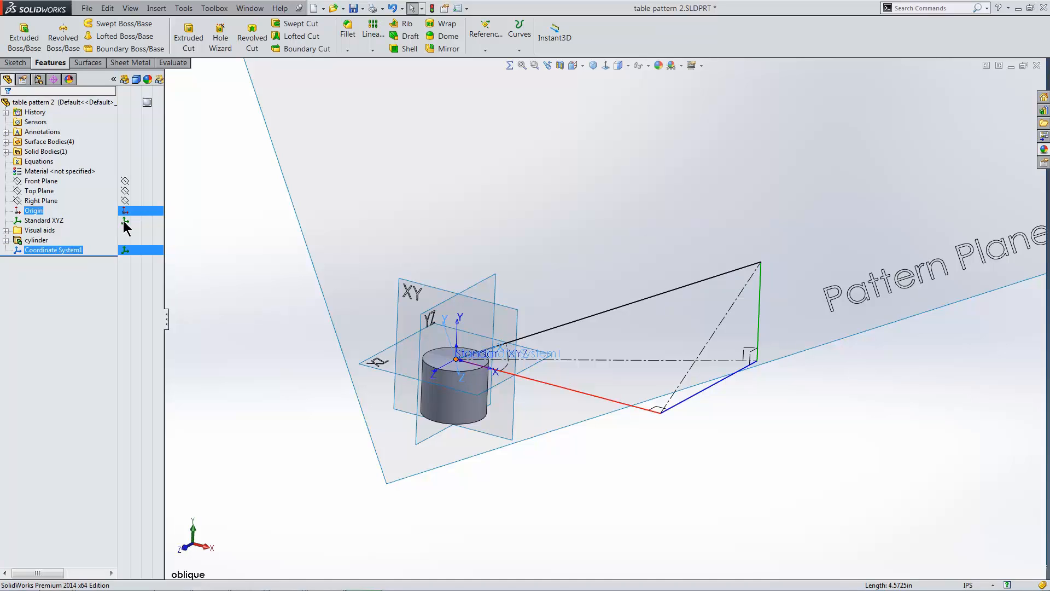
click(43, 220)
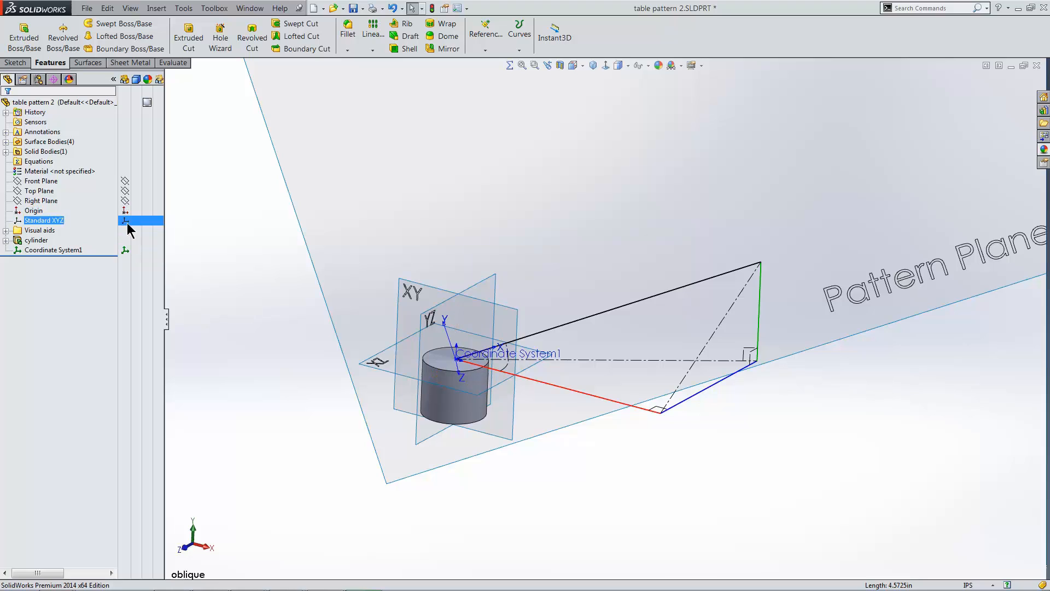
click(381, 51)
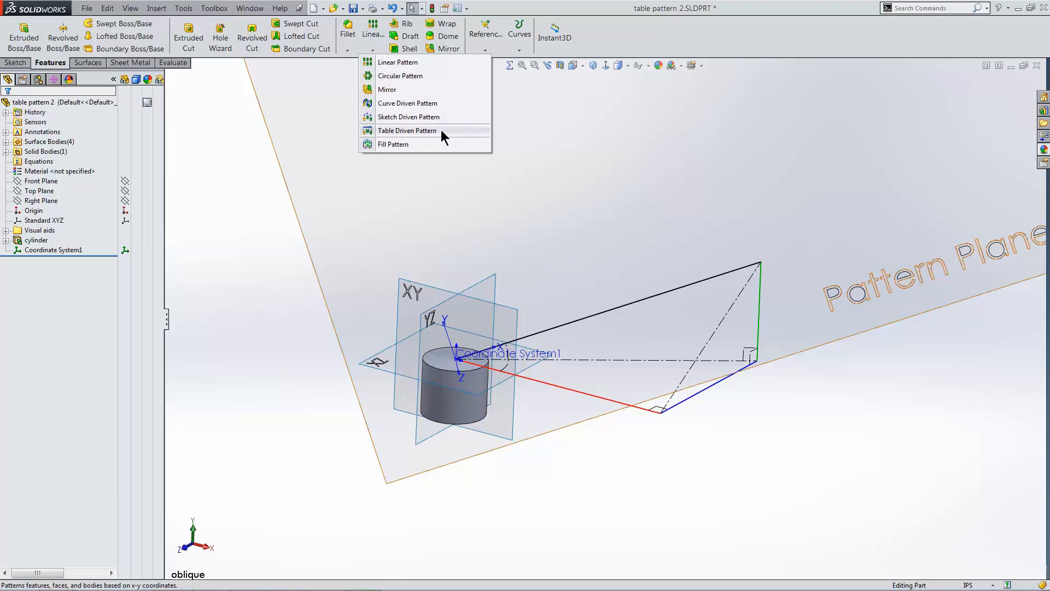
Step: Begin a Table Driven Pattern and choose table.txt from the Desktop, filtering to Text Files (*.txt)
click(406, 130)
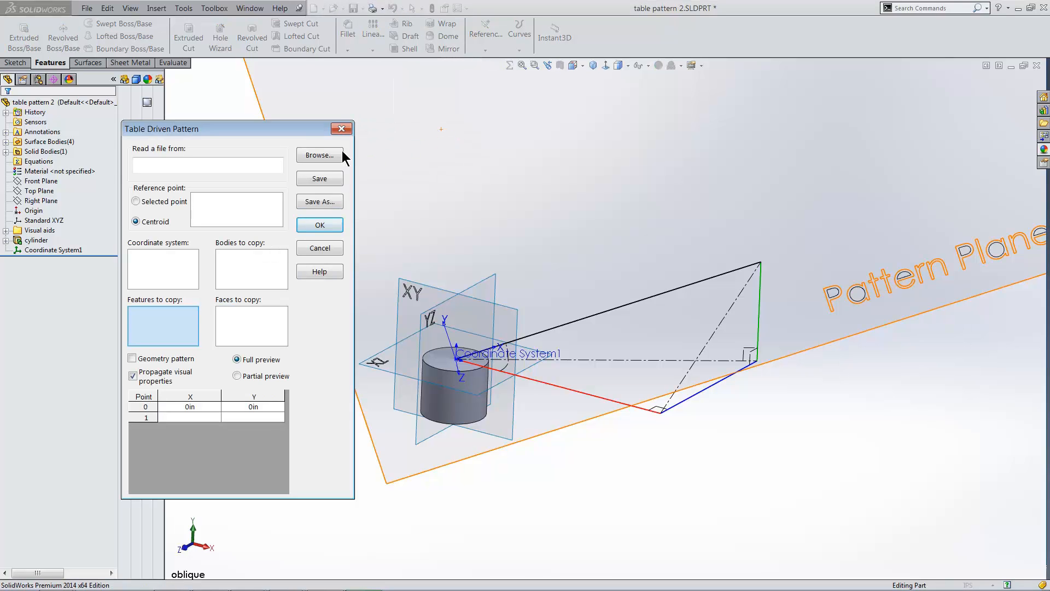
click(318, 154)
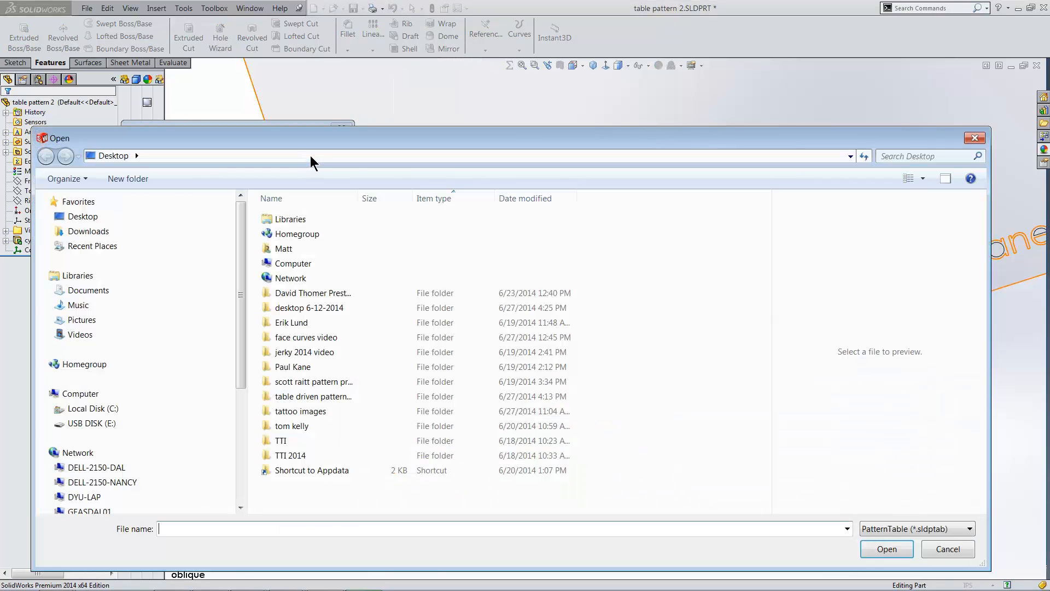
click(965, 528)
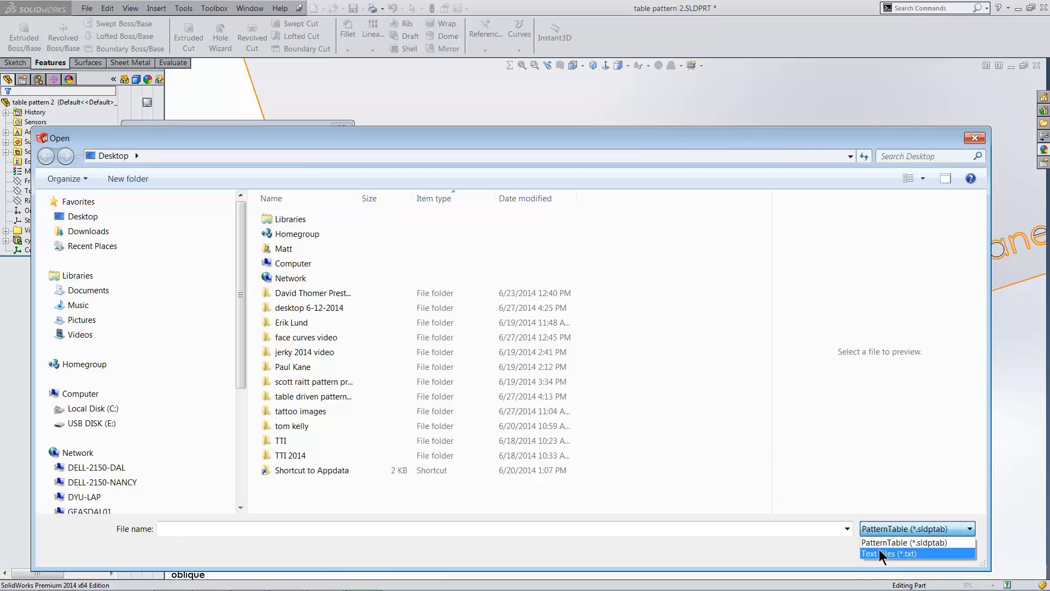
click(890, 553)
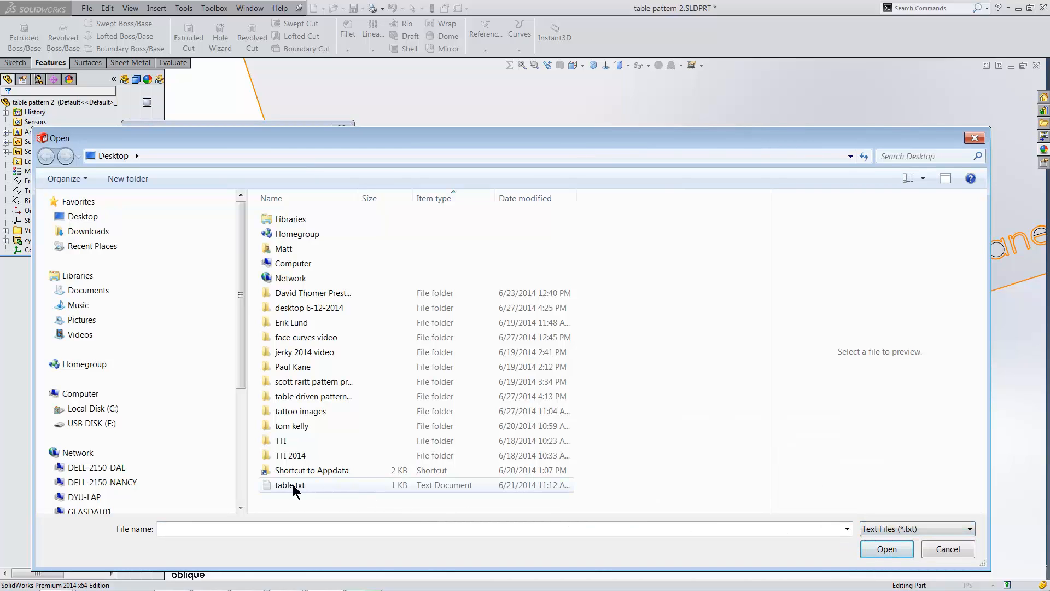
click(289, 484)
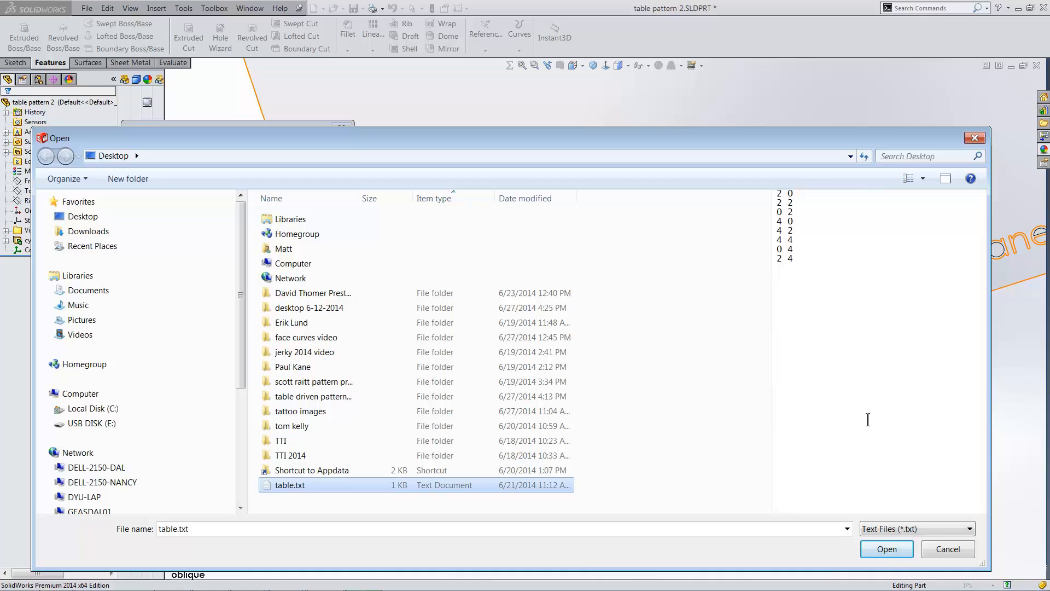
Step: Load table.txt, set the reference point to the Origin in Coordinate System1, and copy the cylinder body to its nine points
click(884, 548)
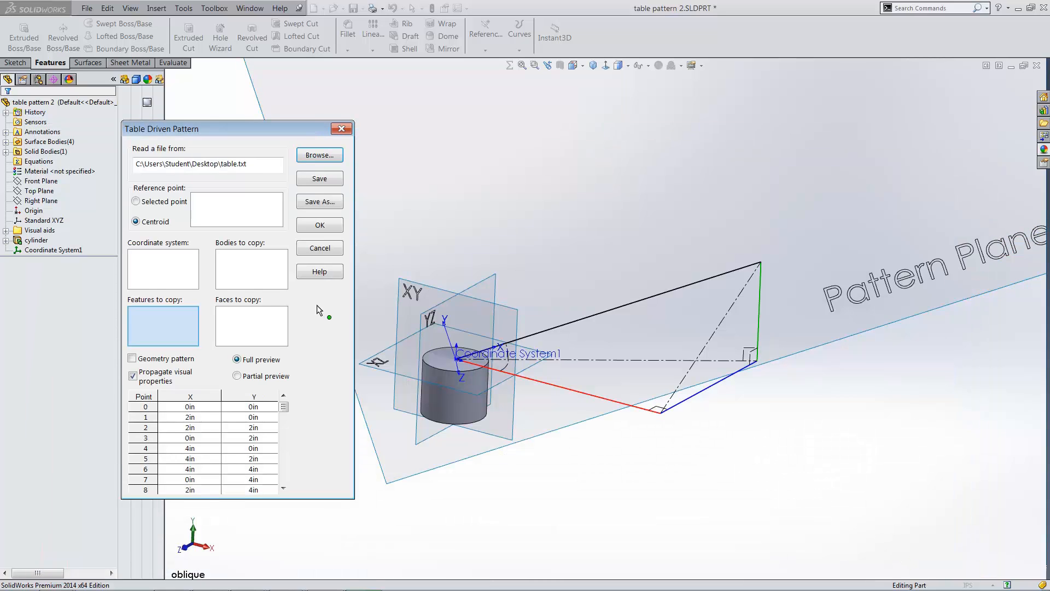
click(135, 201)
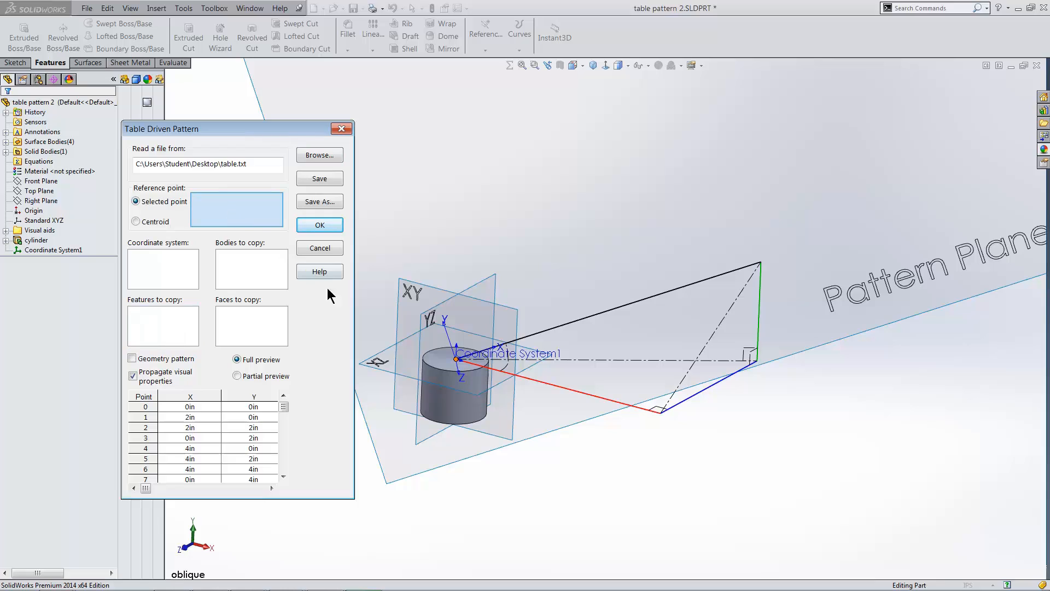
click(457, 362)
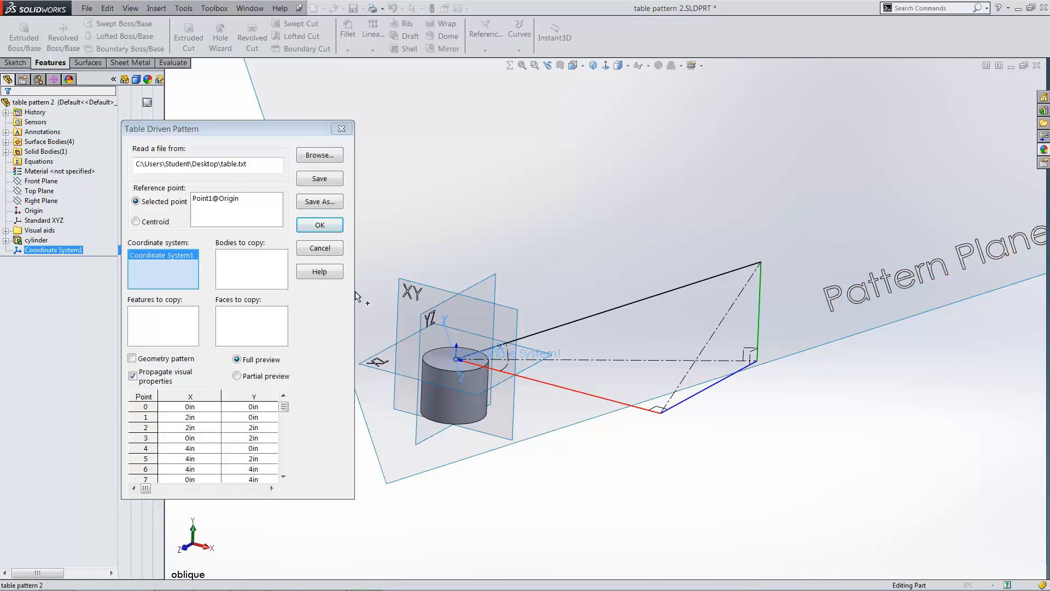
click(458, 395)
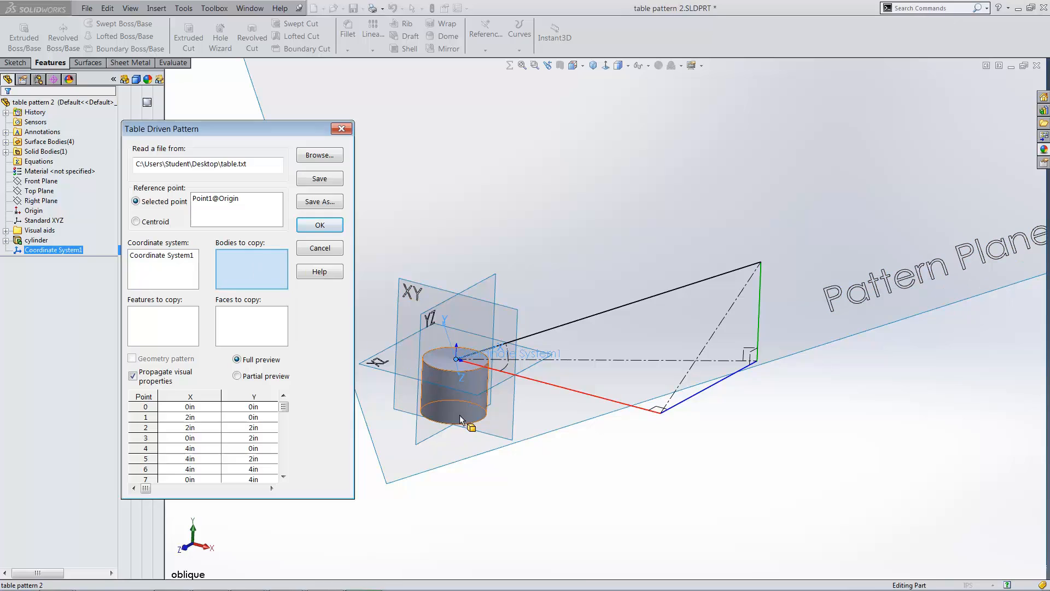
click(458, 381)
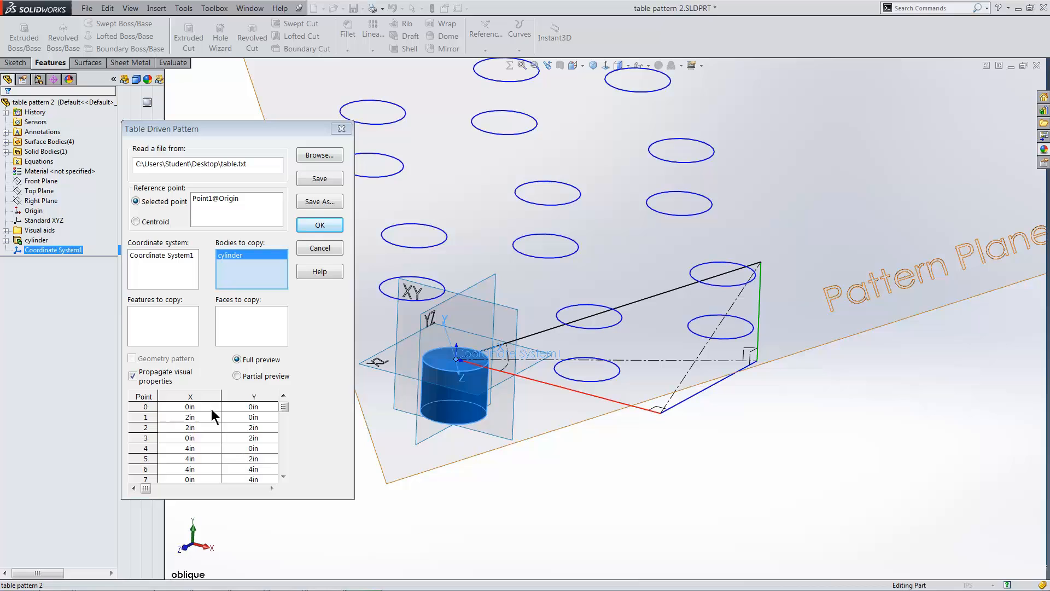
click(318, 224)
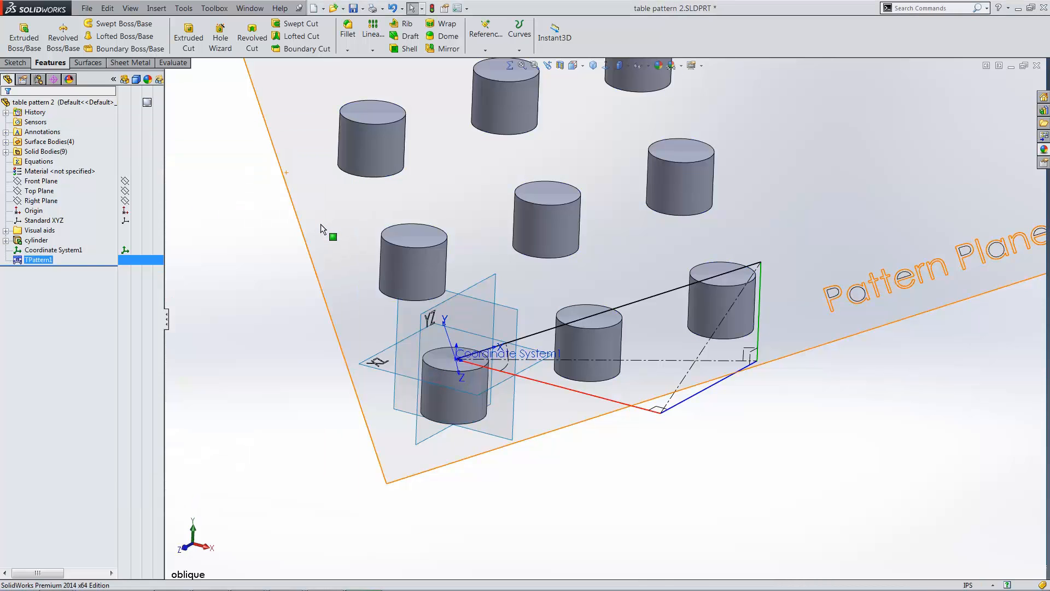